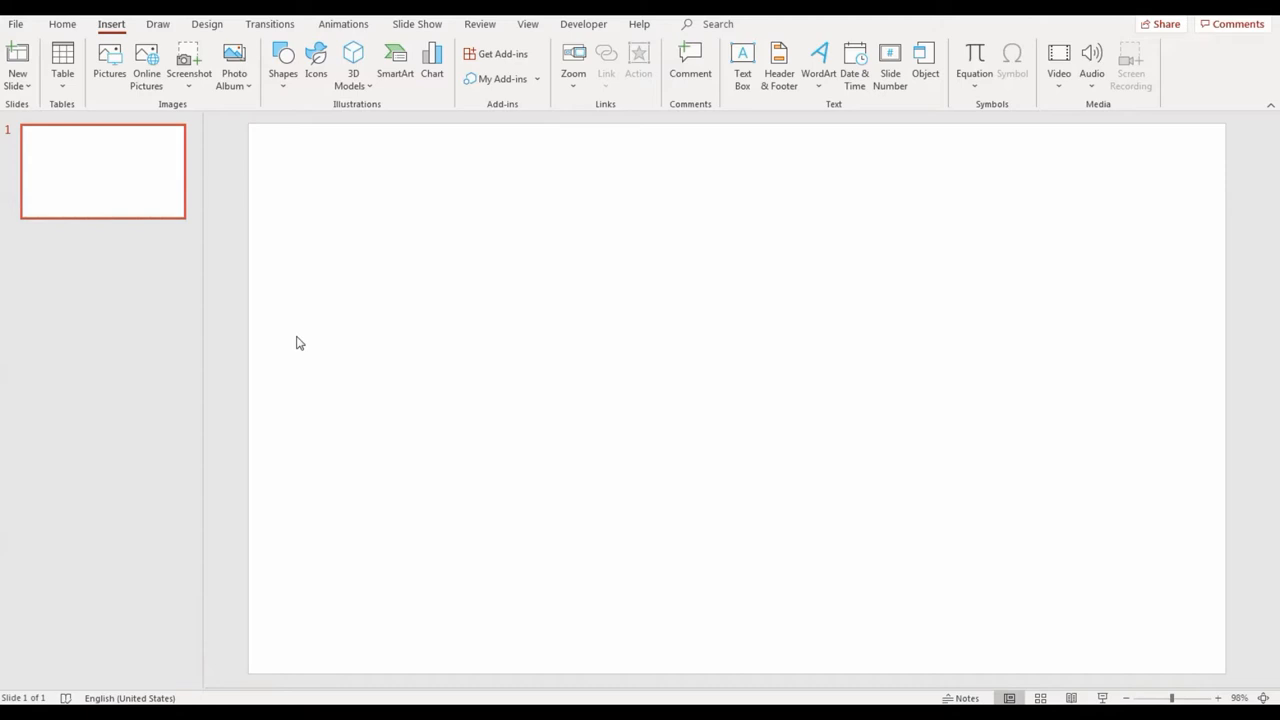
Place an oval shape as a circle on the blank slide.
left_click(1216, 696)
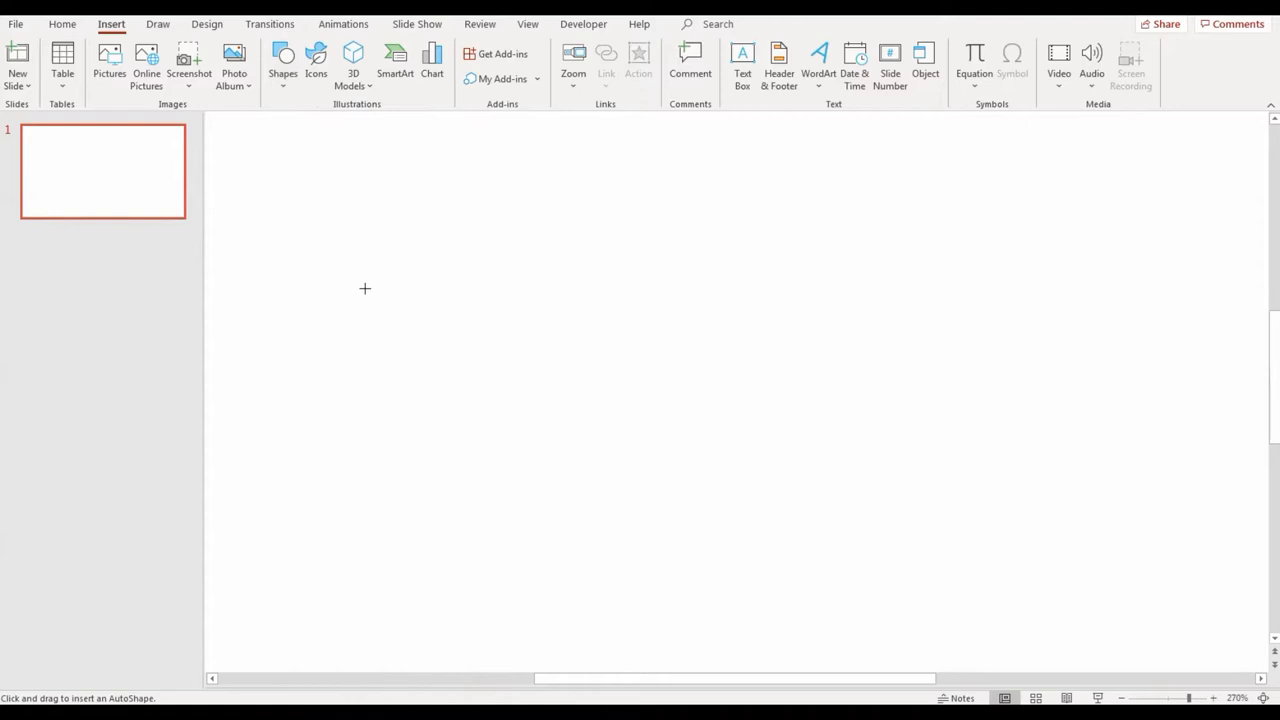
left_click(564, 46)
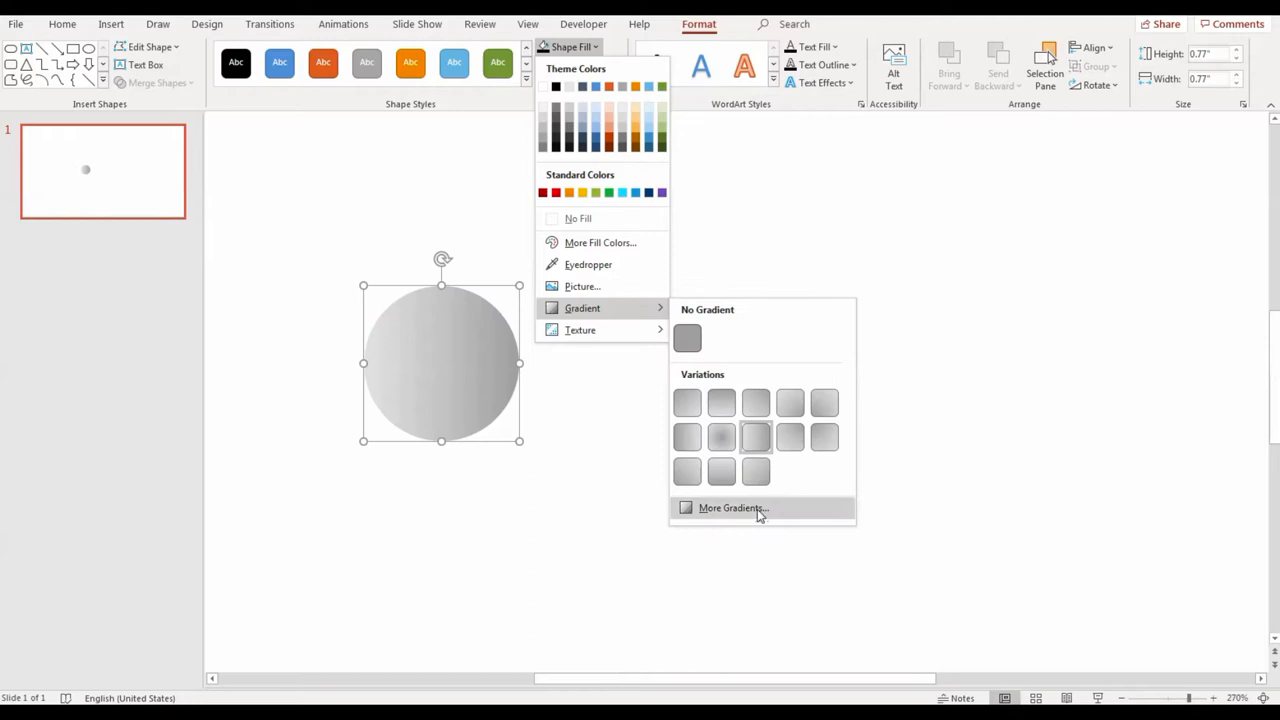
Give the circle a black-to-dark-grey gradient fill and duplicate it.
left_click(732, 508)
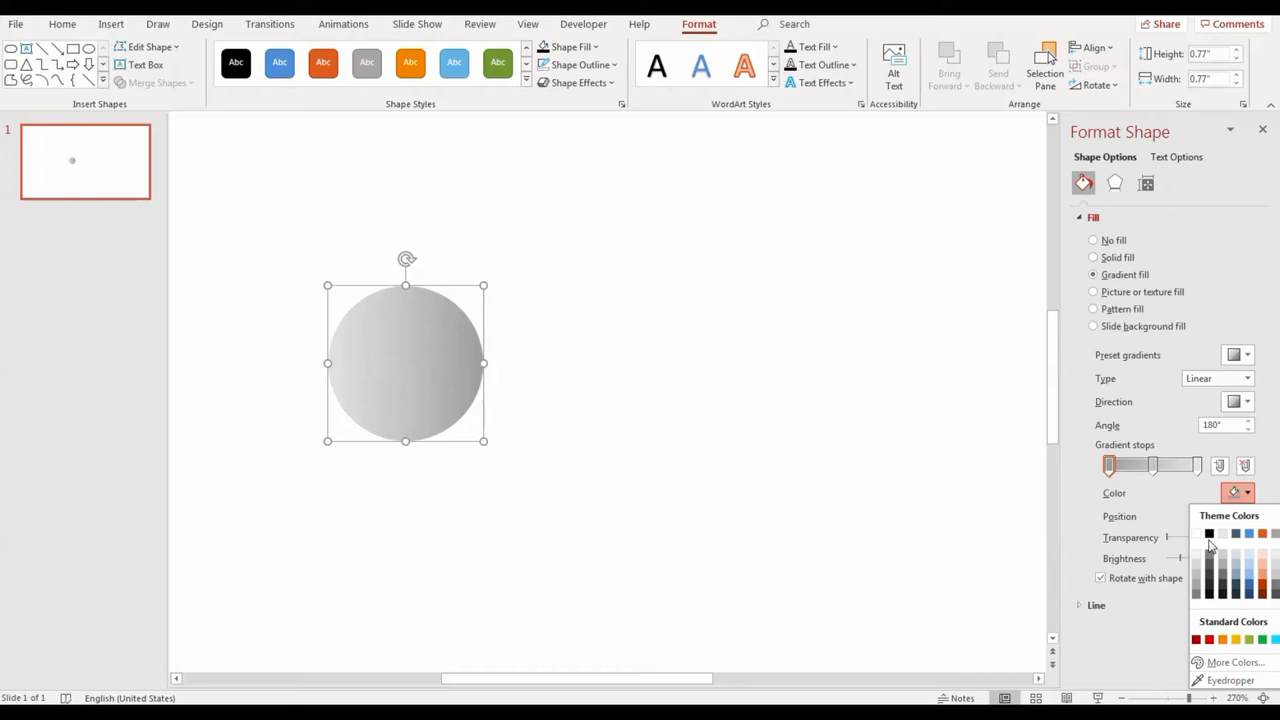
left_click(1208, 532)
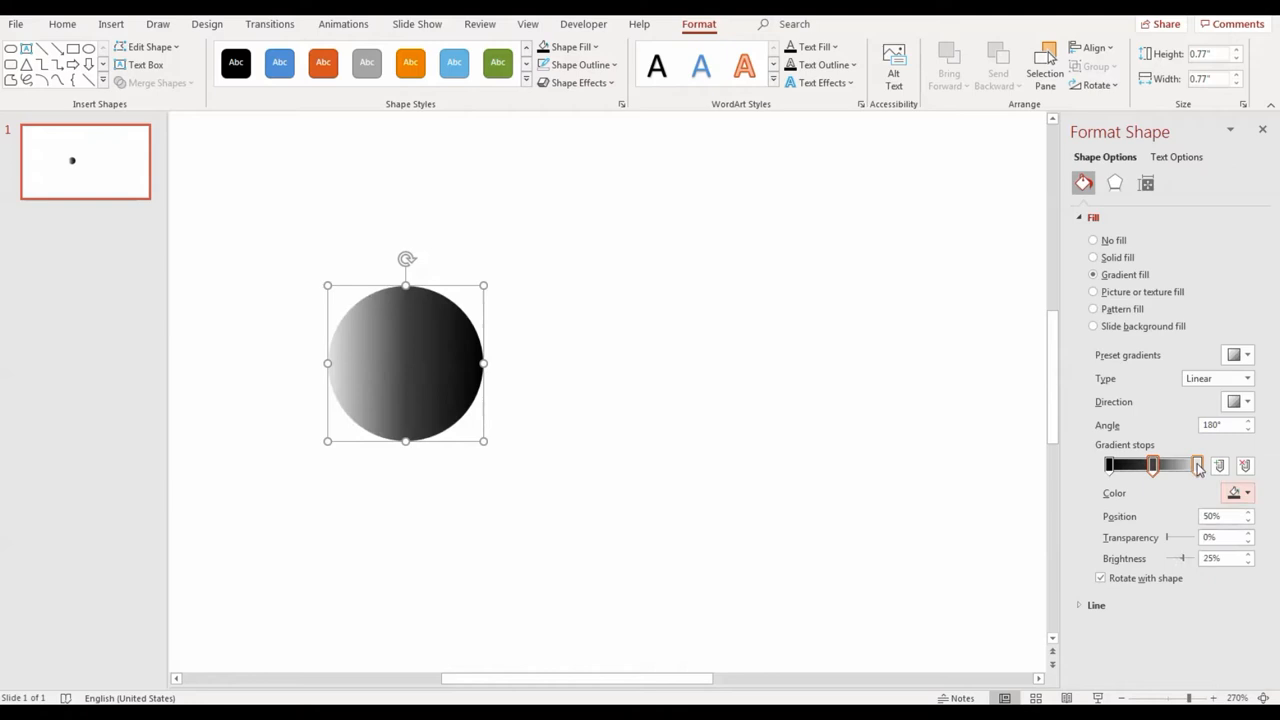
left_click(1248, 428)
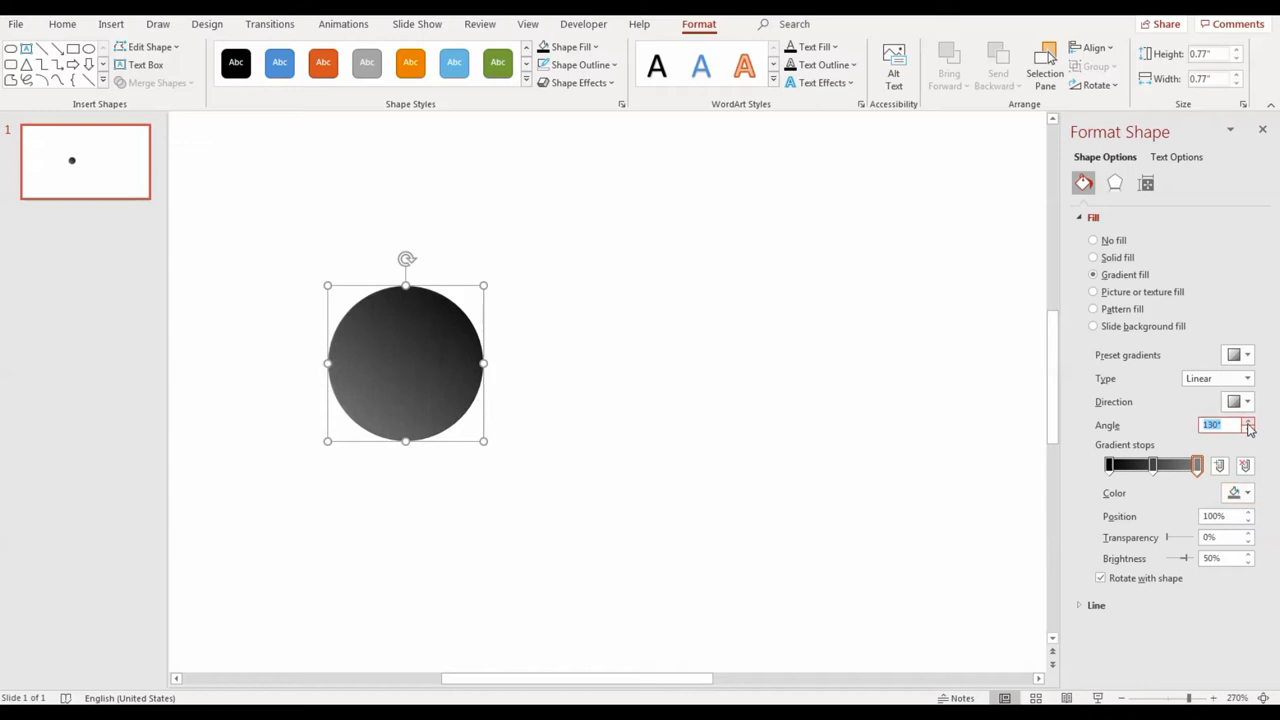
key("ctrl+d")
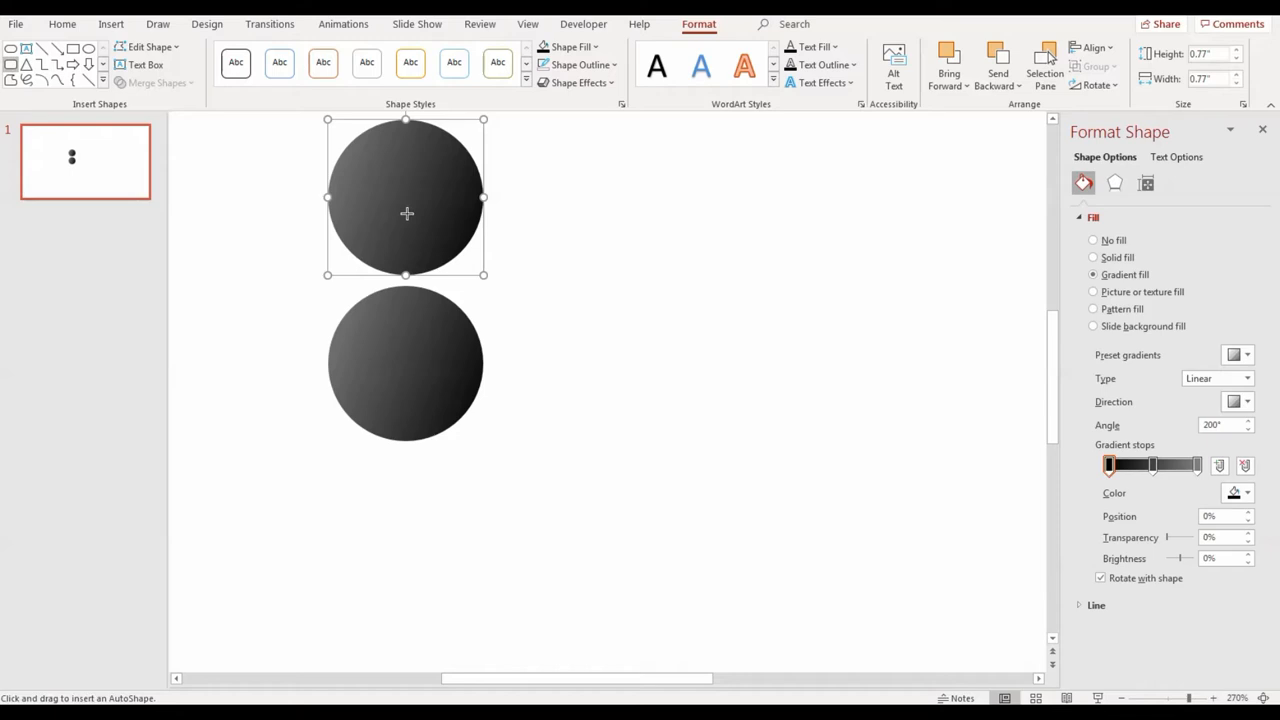
Draw a long rounded bar spanning the two dark circles to form a capsule.
left_click_drag(390, 330, 1016, 436)
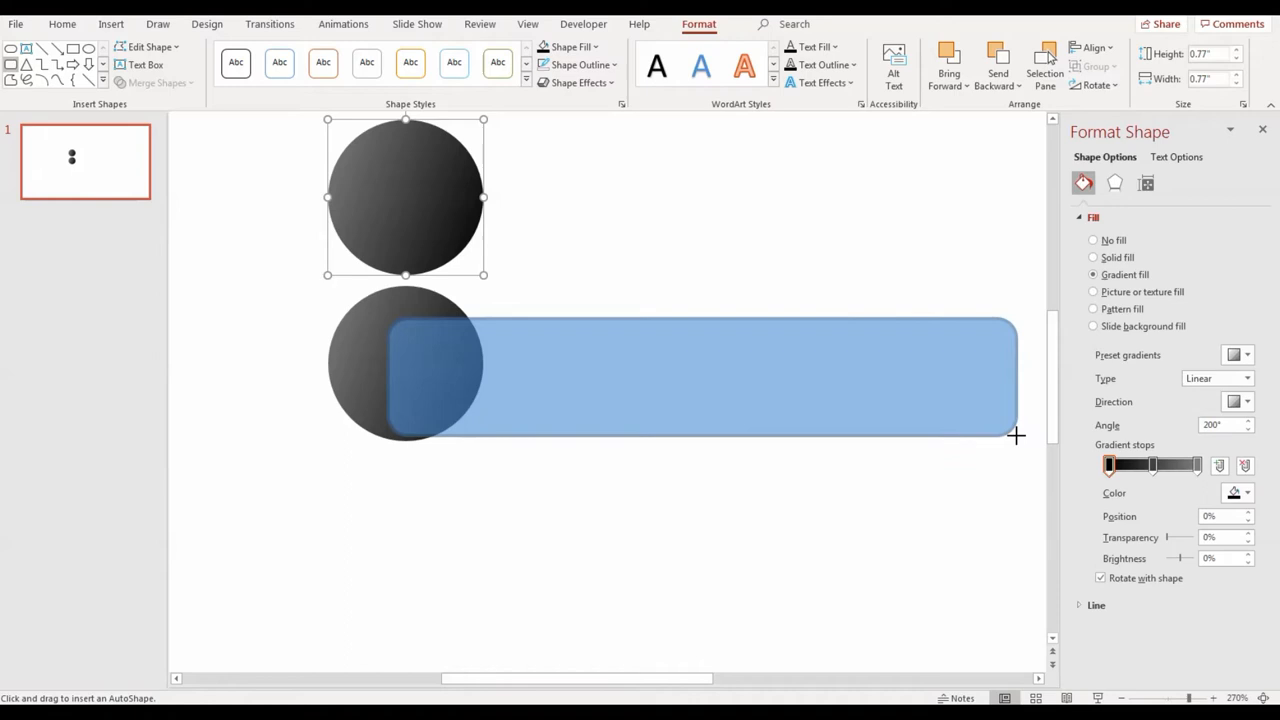
left_click(280, 62)
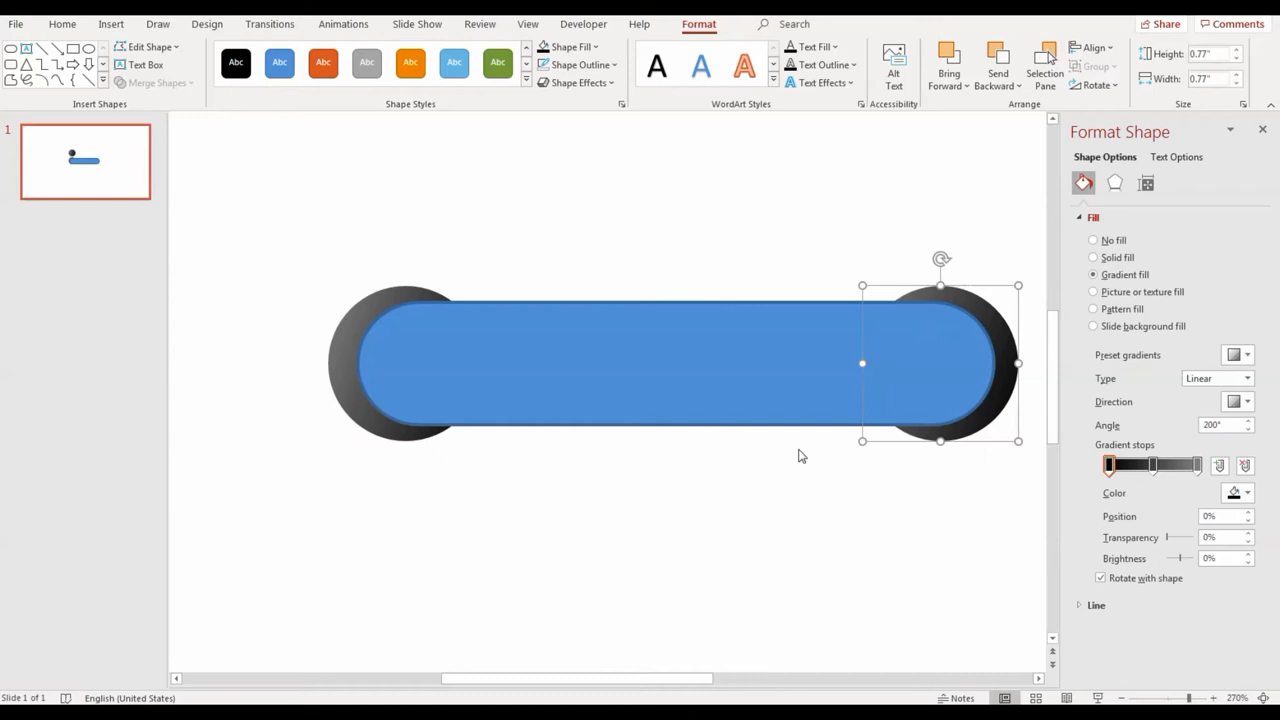
left_click(280, 62)
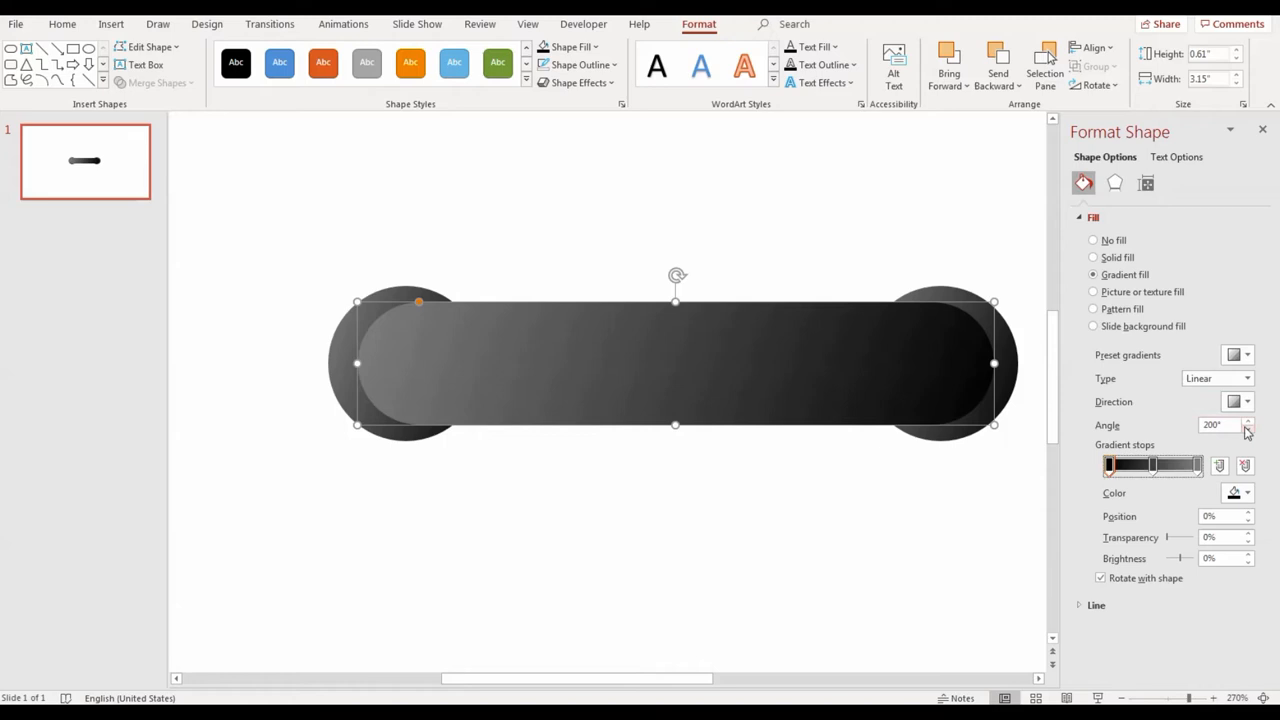
Fill the rounded bar with a vertical 90° orange gradient.
left_click(1248, 430)
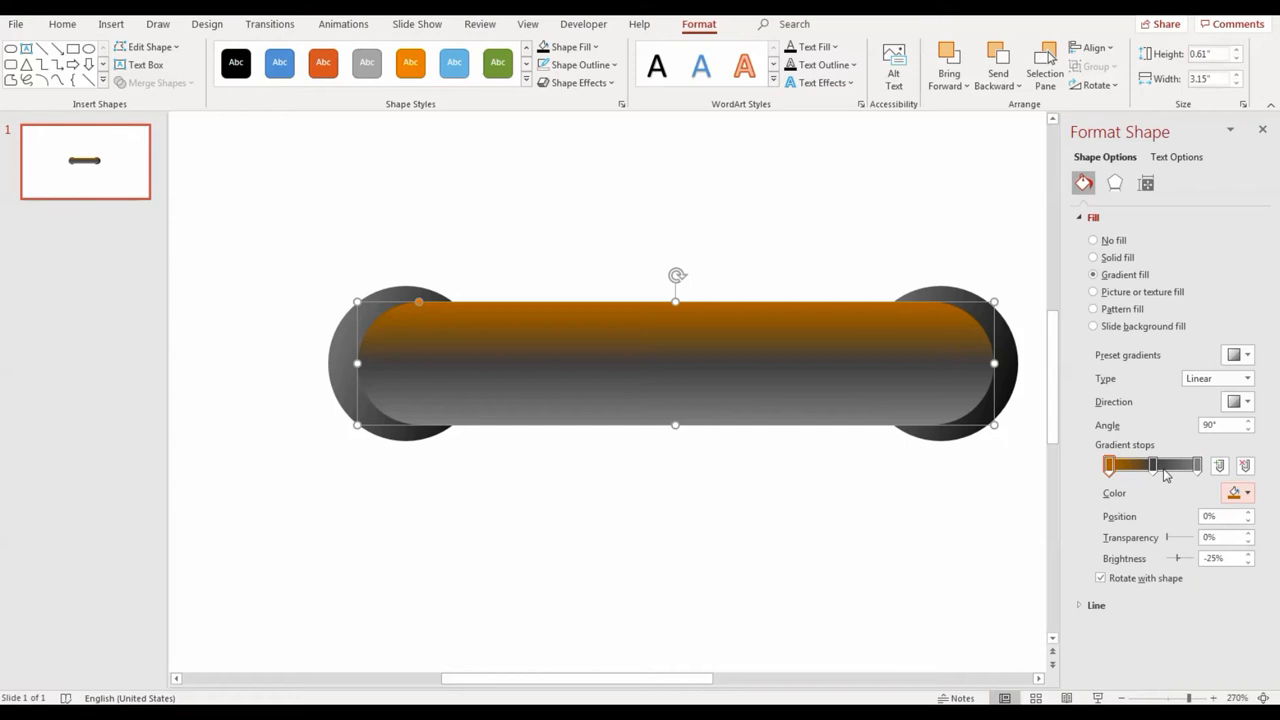
left_click(1248, 492)
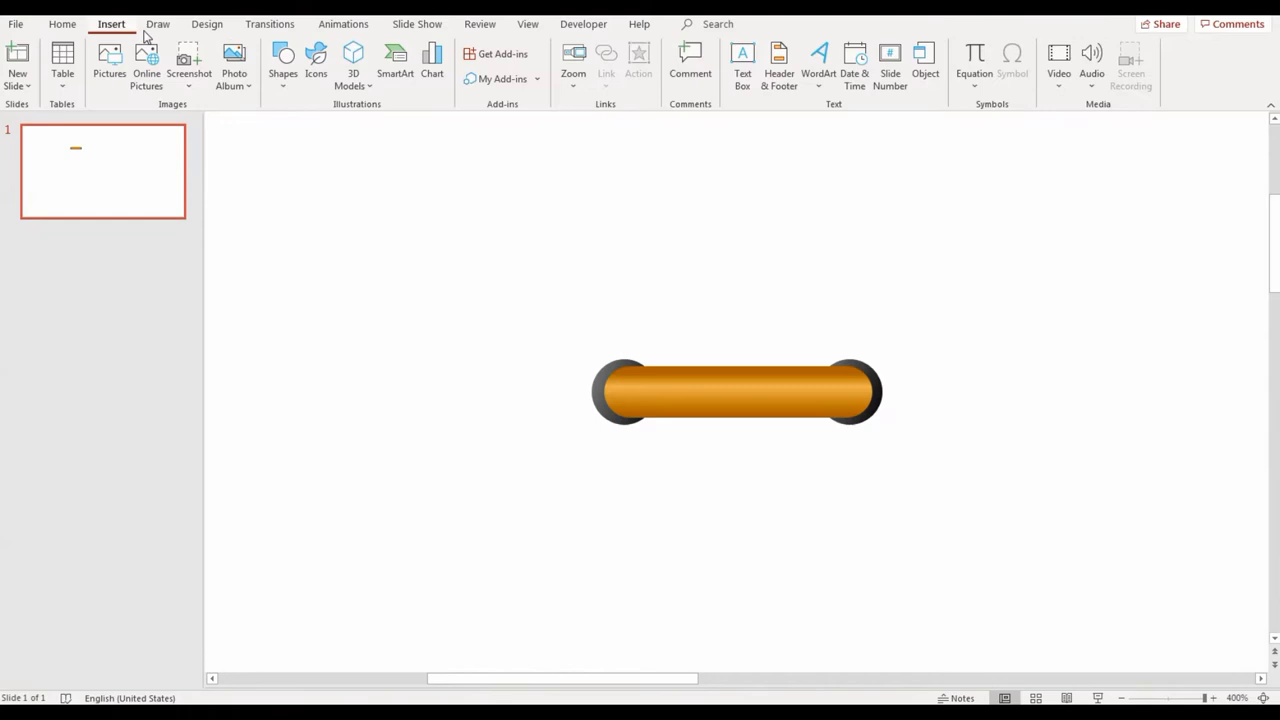
Add a white rounded highlight strip on the bar with Soft Edges applied.
left_click(284, 60)
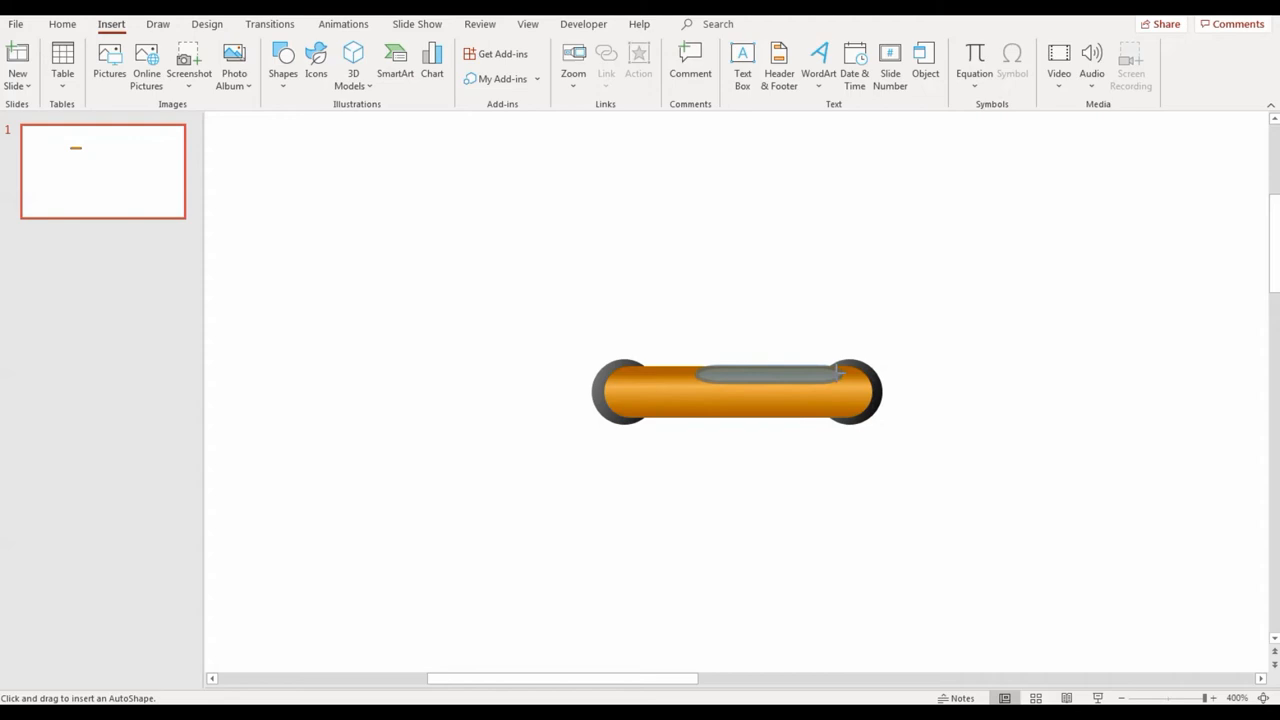
left_click(778, 378)
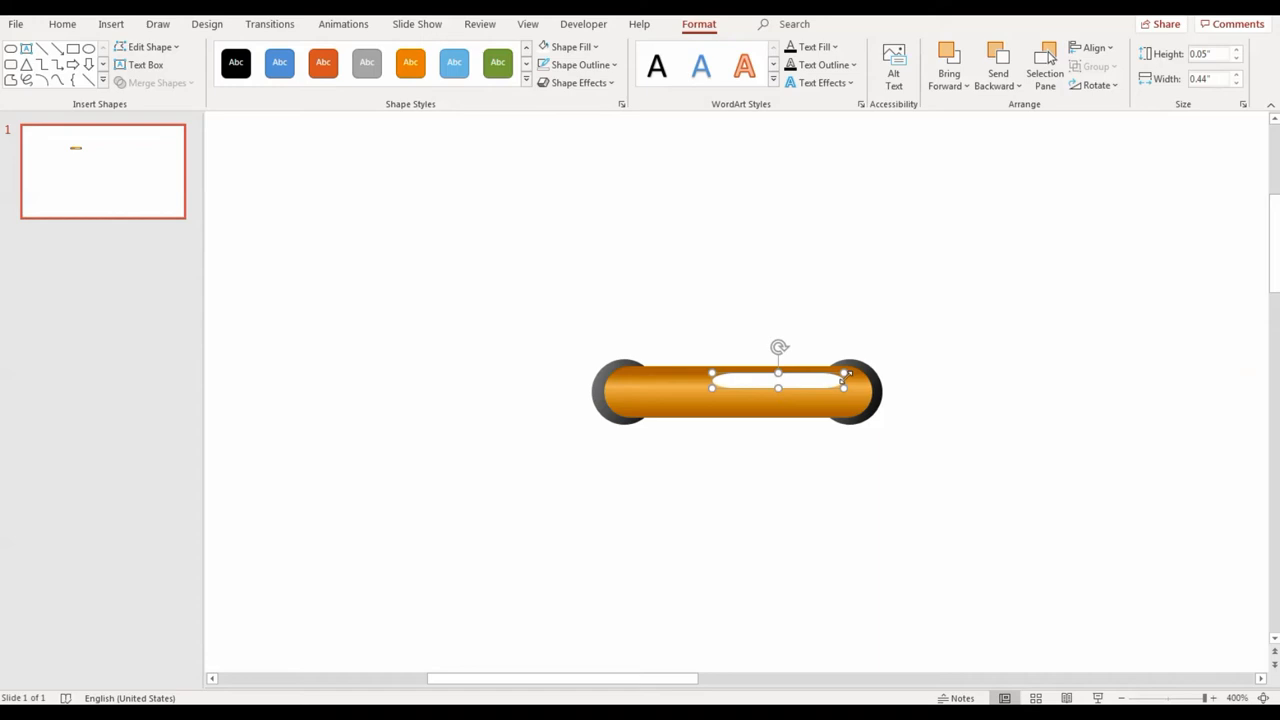
left_click(578, 82)
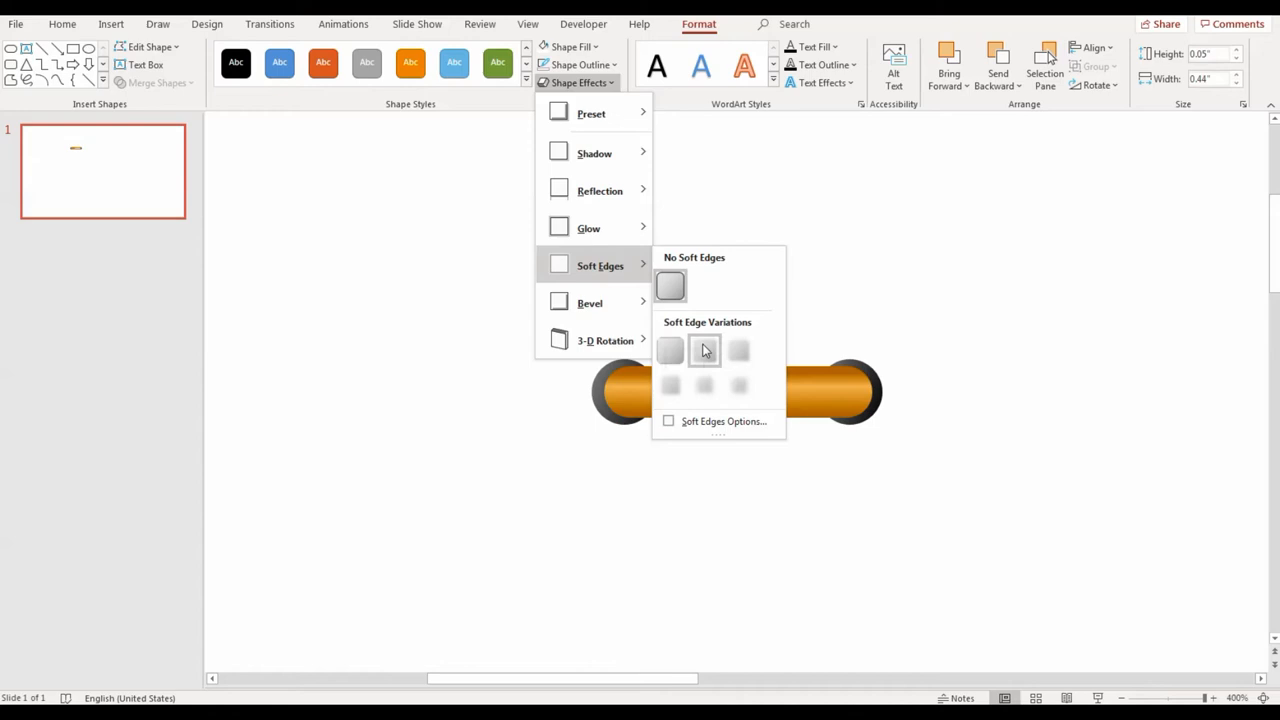
left_click(670, 350)
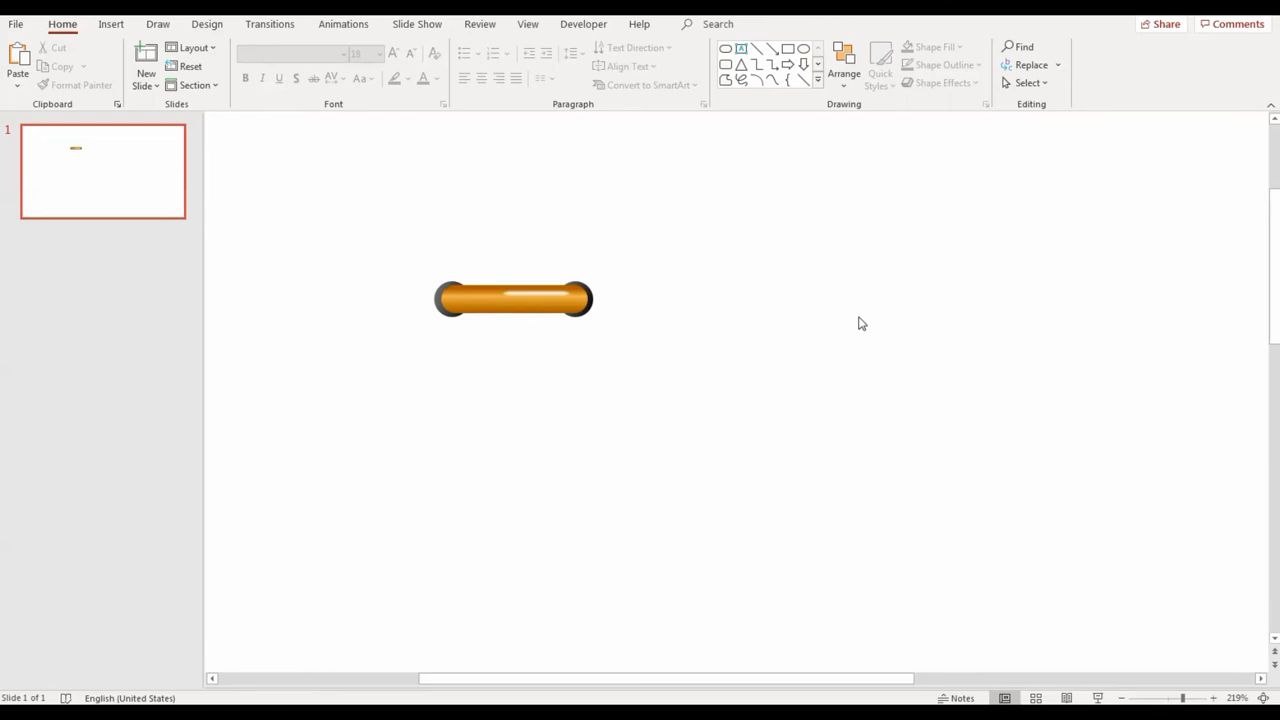
Fit the slide to window and duplicate the ring repeatedly into a vertical column.
left_click(528, 24)
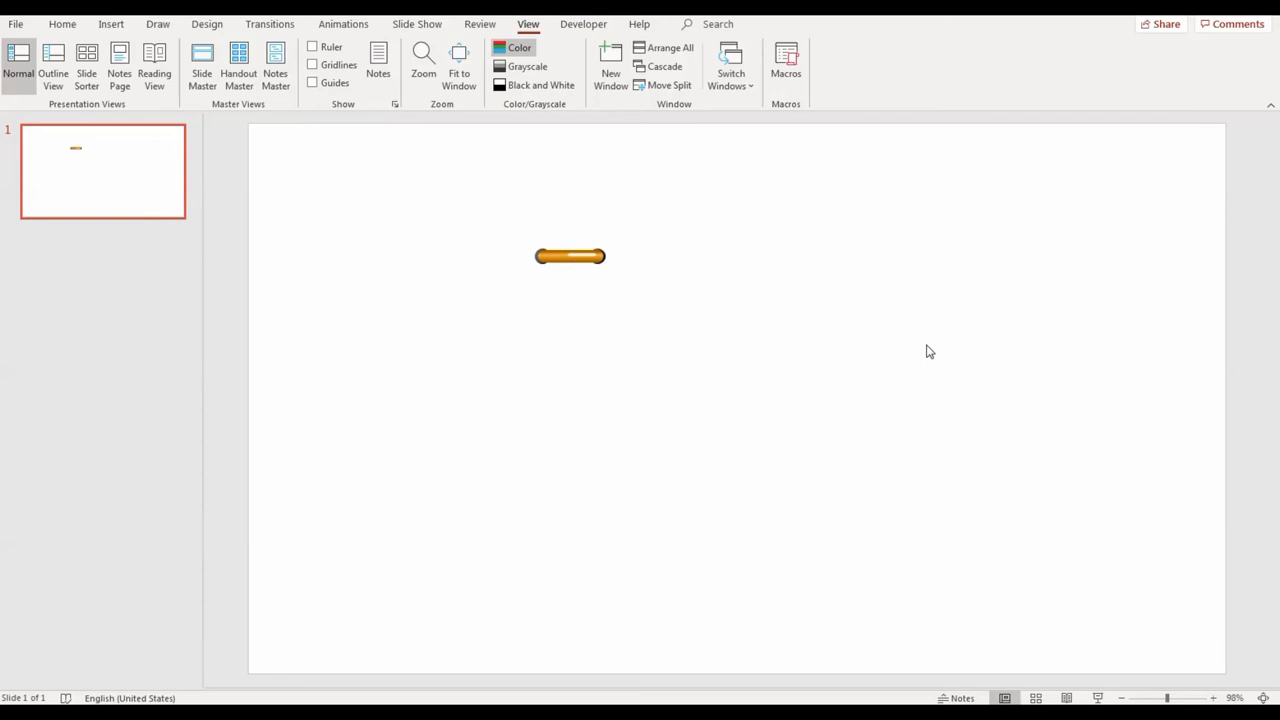
left_click(570, 256)
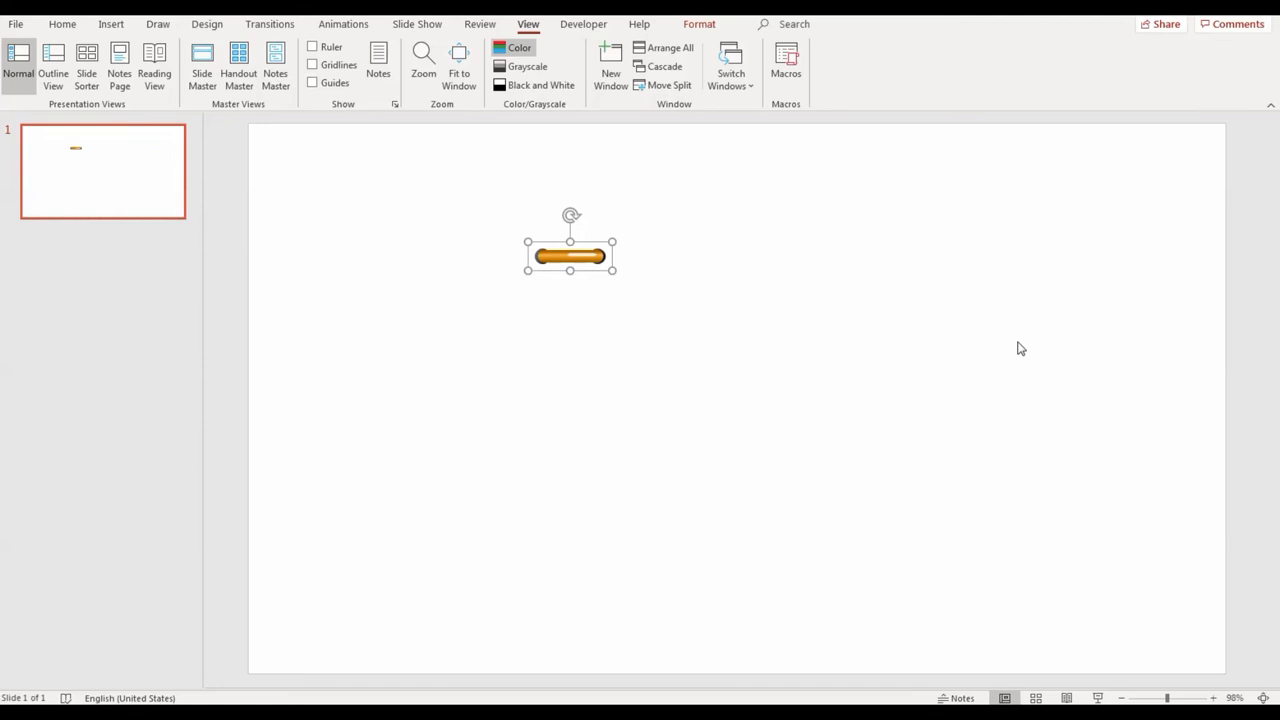
key("ctrl+d")
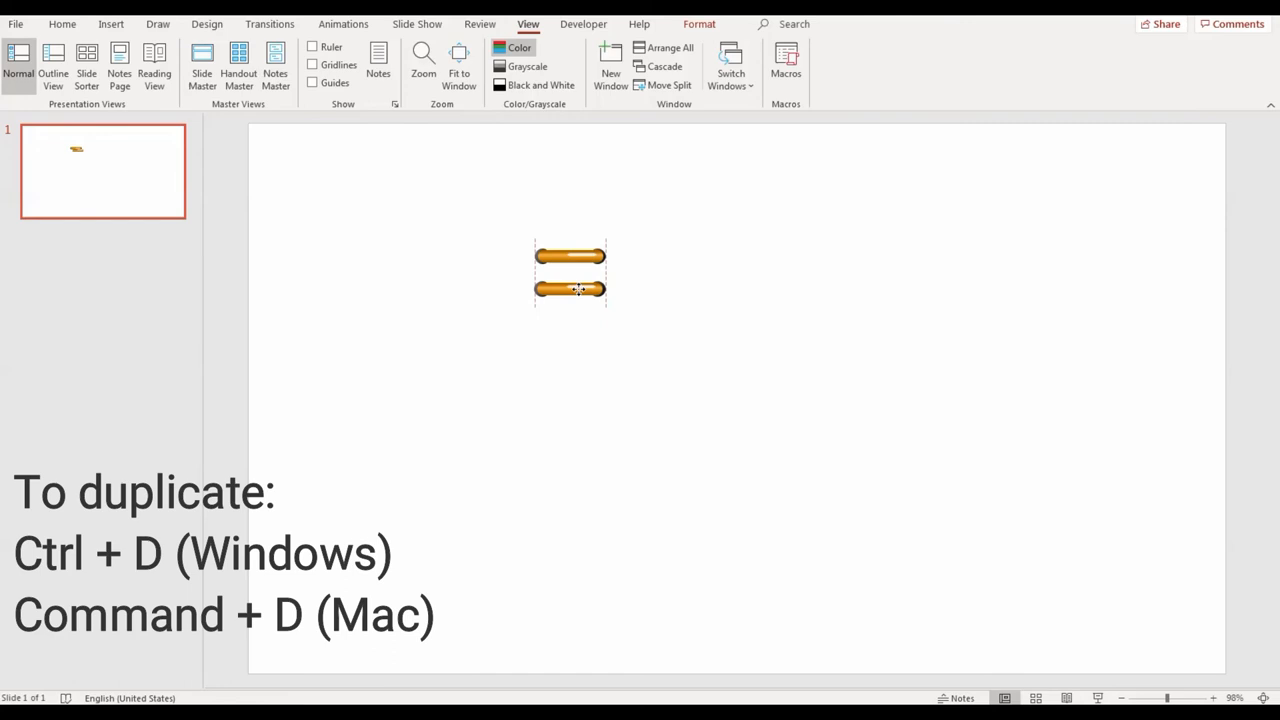
key("ctrl+d")
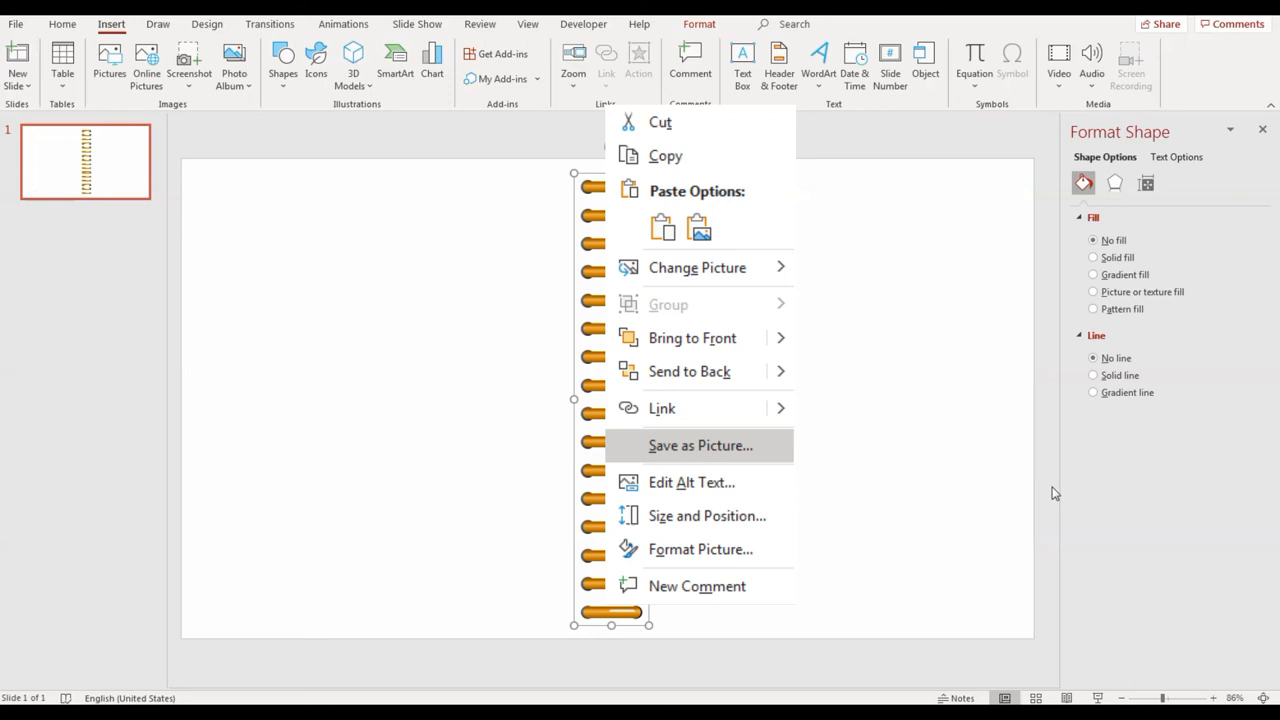
Save the ring column as a PNG picture named 'rings' and view it.
left_click(700, 444)
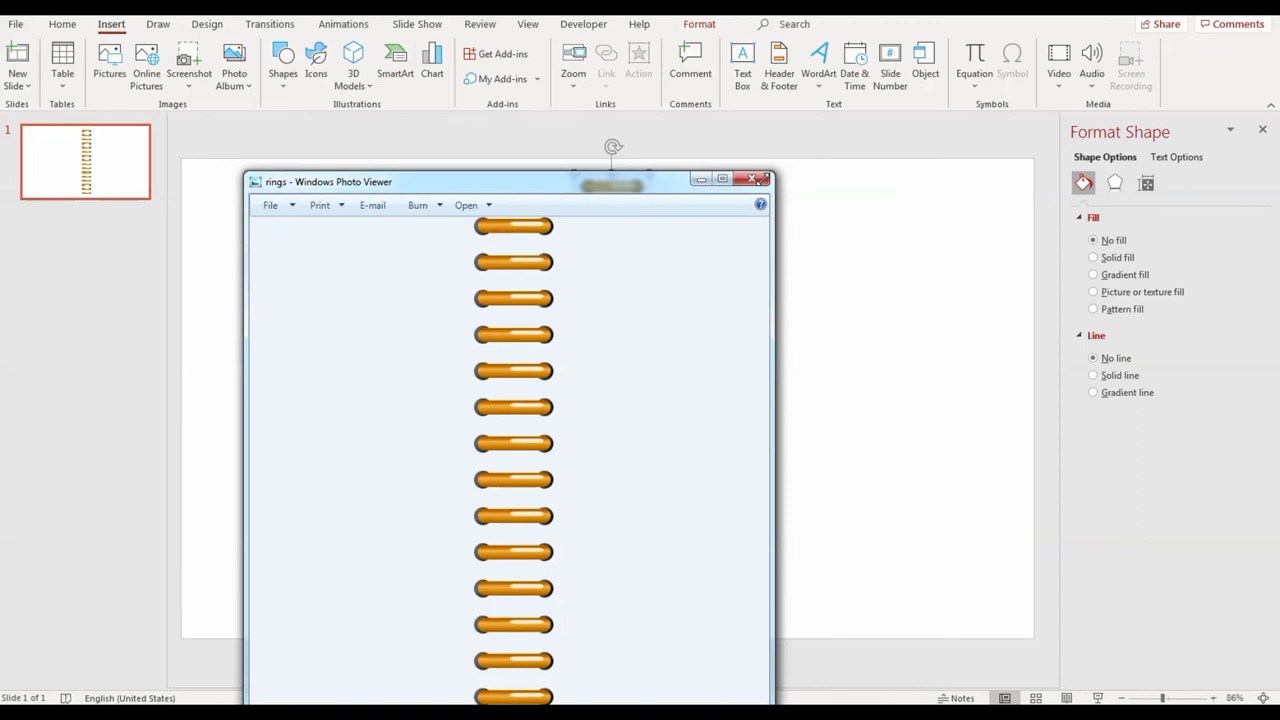